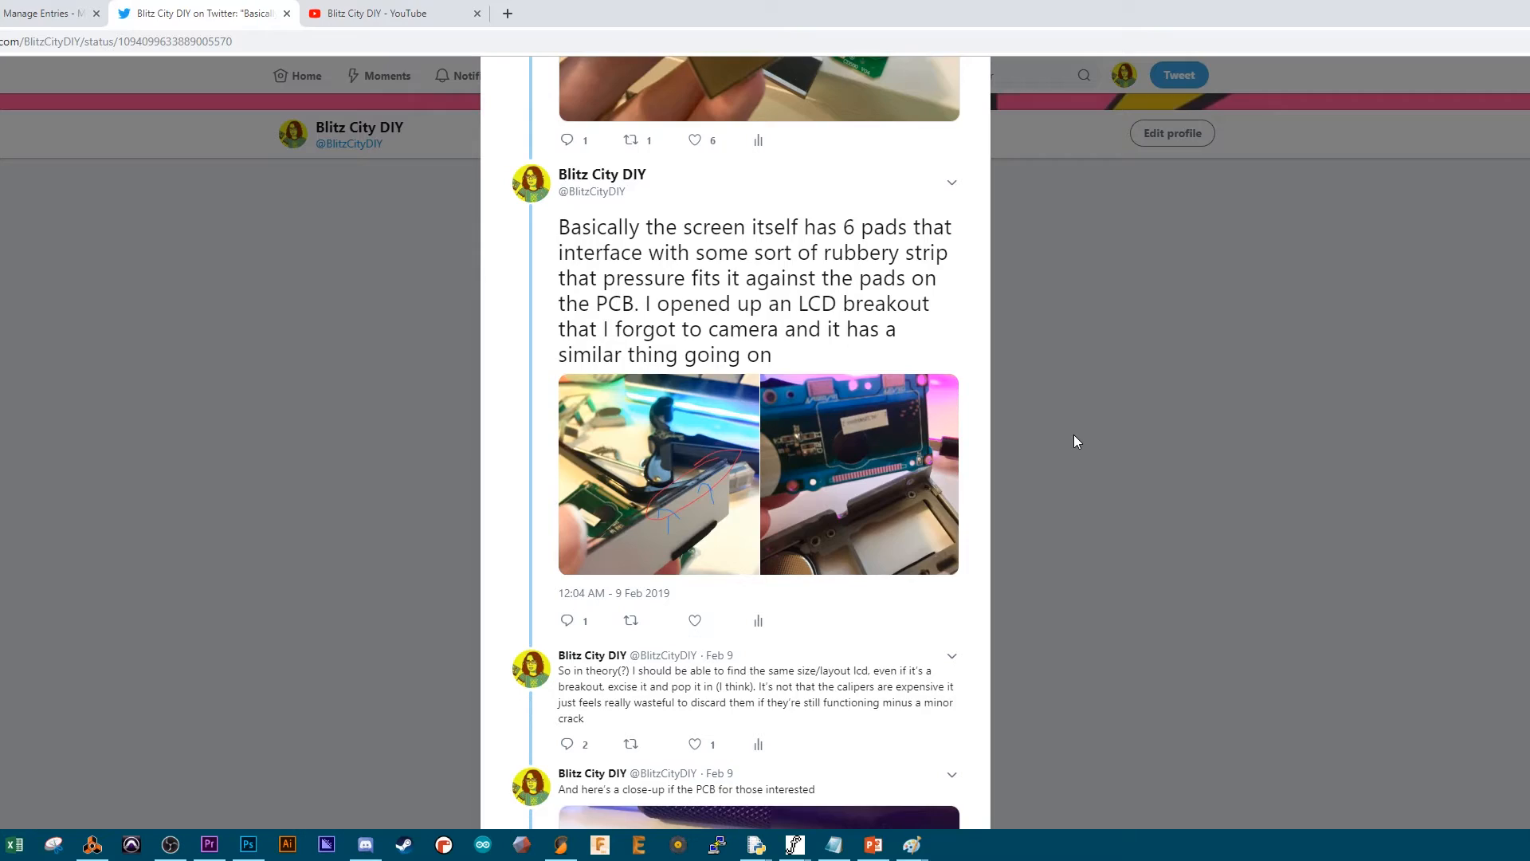
pyautogui.scroll(-3)
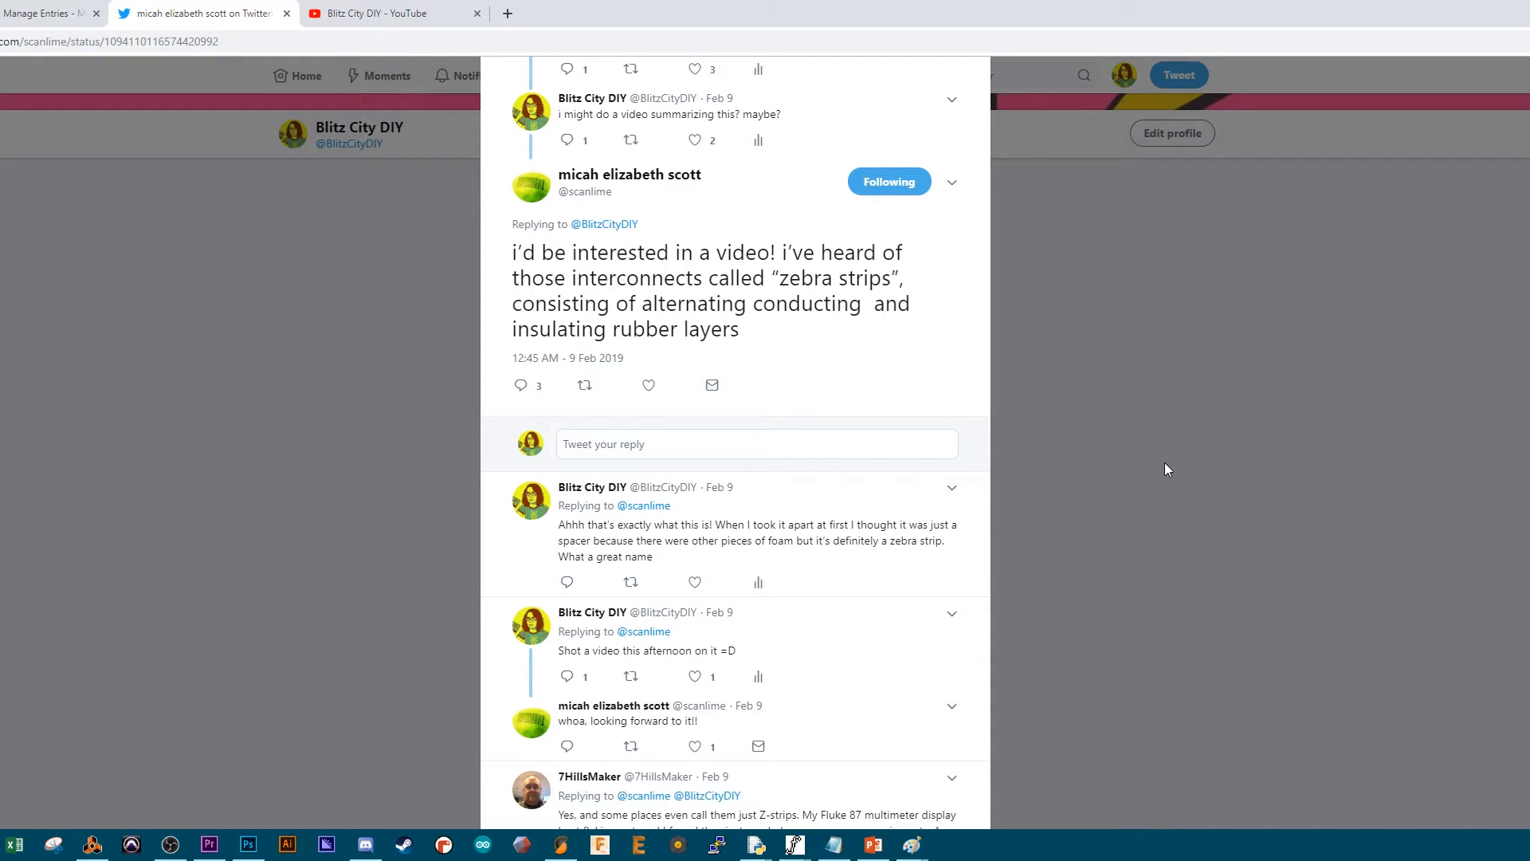
pyautogui.moveTo(1213, 505)
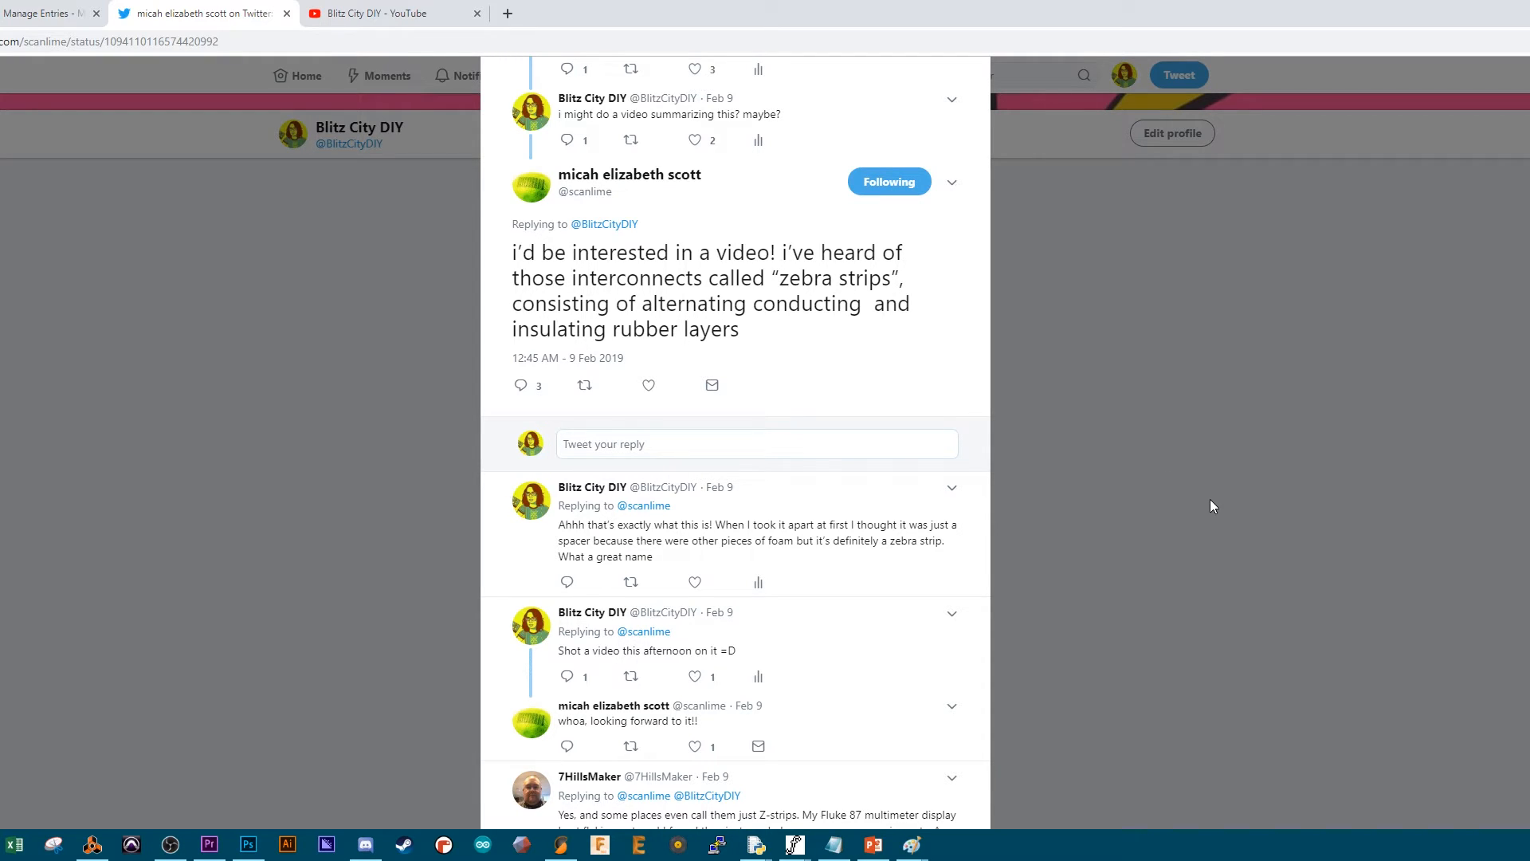